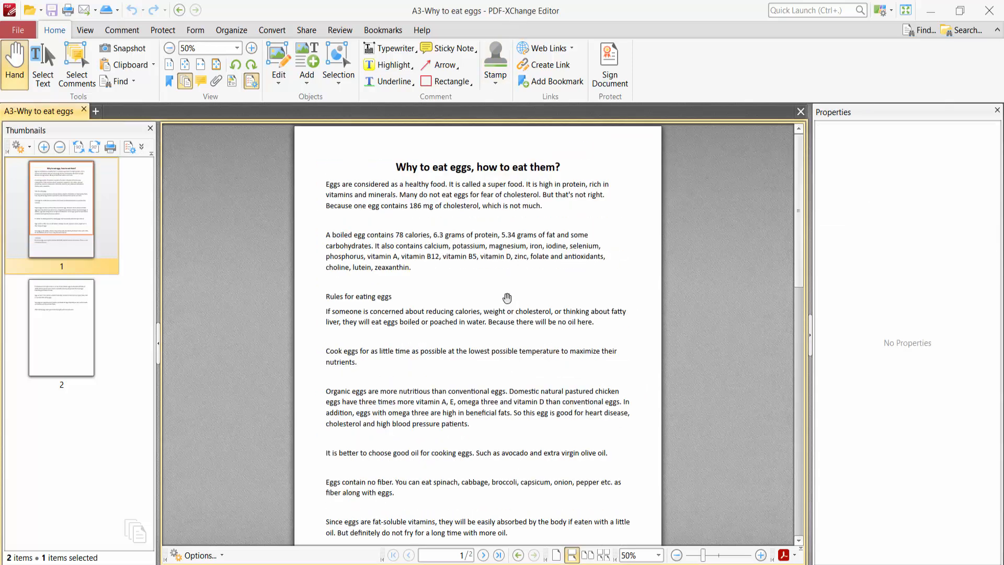
- Check the current page size in Document Properties, then close it unchanged
click(19, 30)
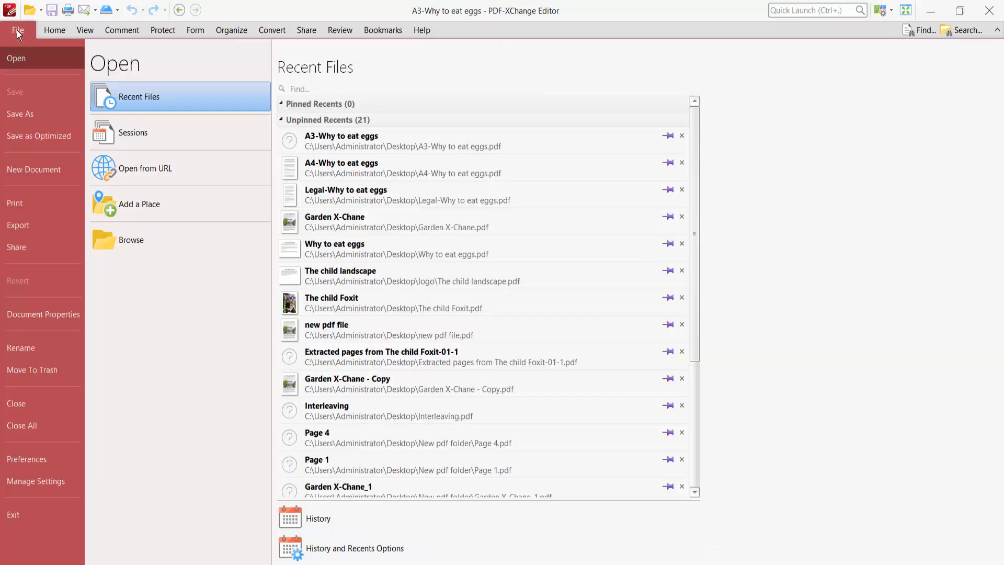
click(43, 314)
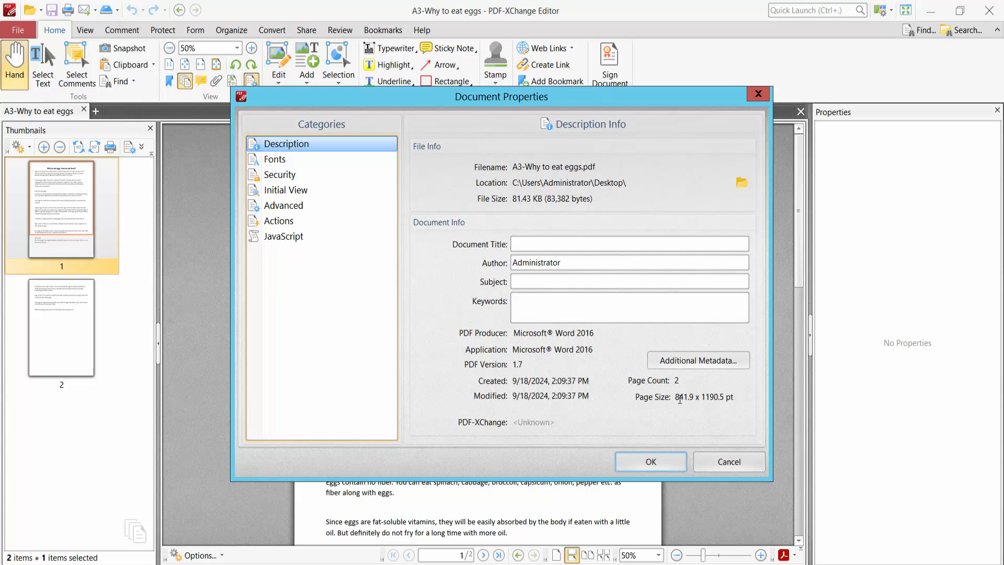
double_click(701, 397)
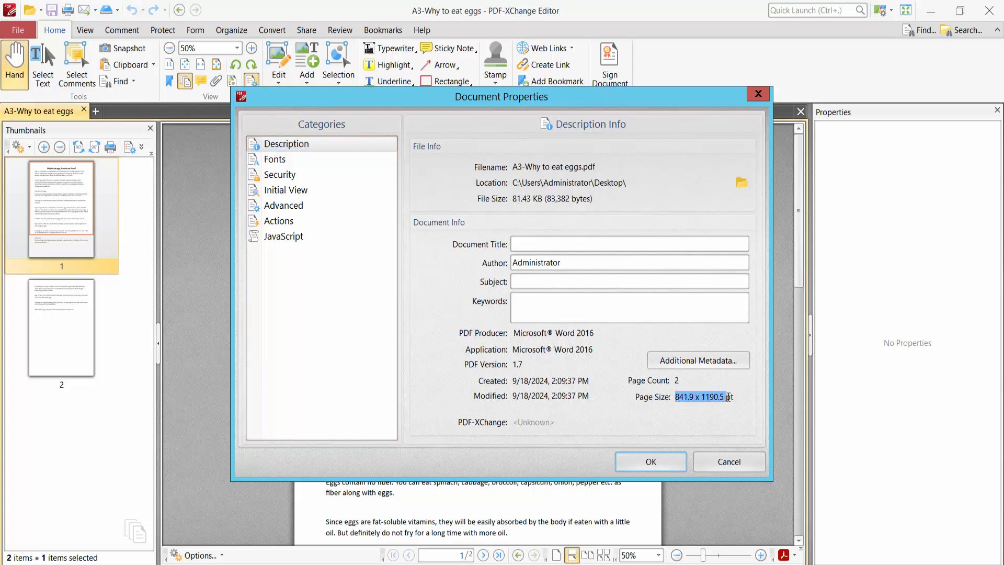
click(729, 461)
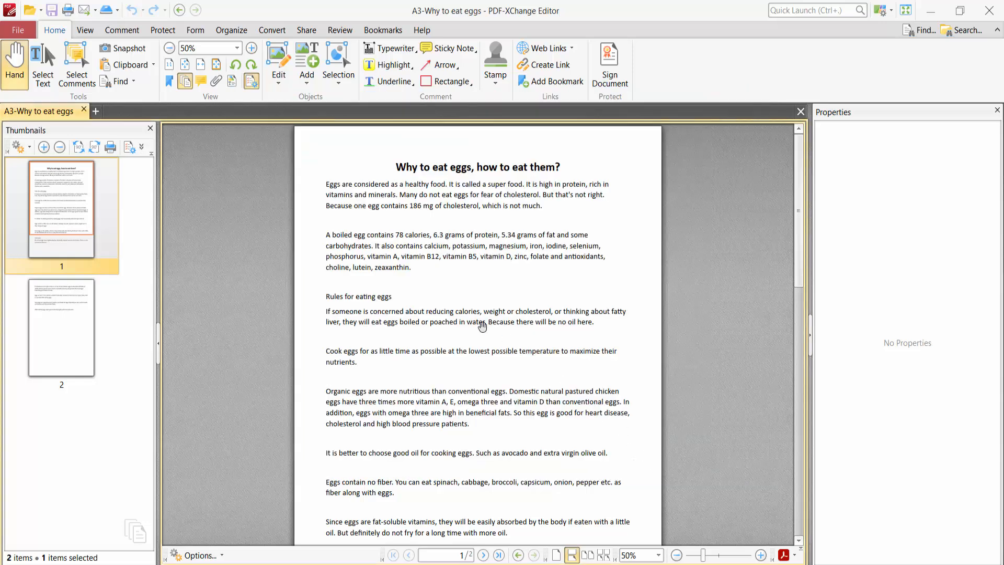
- Resize all pages of the egg document to standard A4 paper size
click(231, 30)
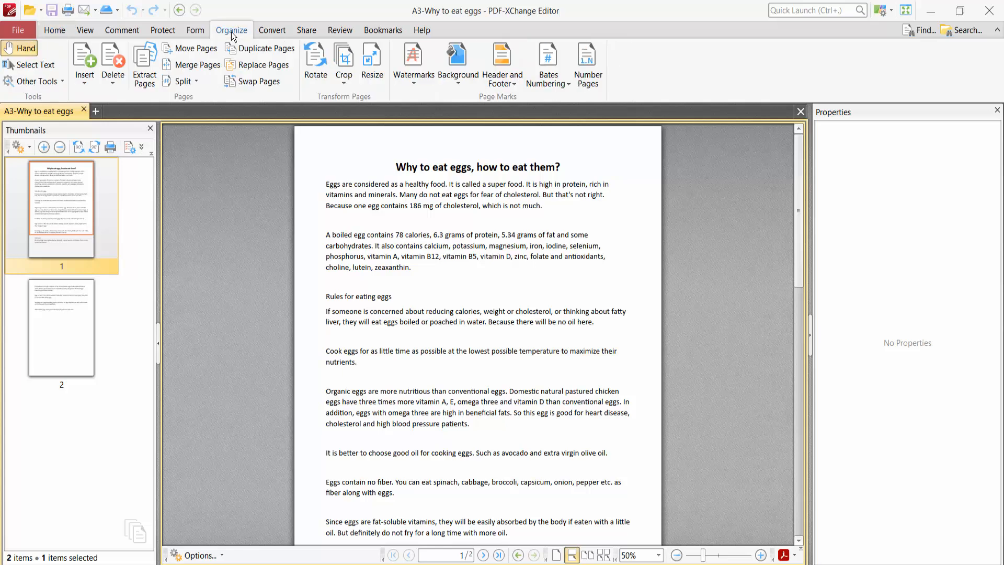
click(372, 56)
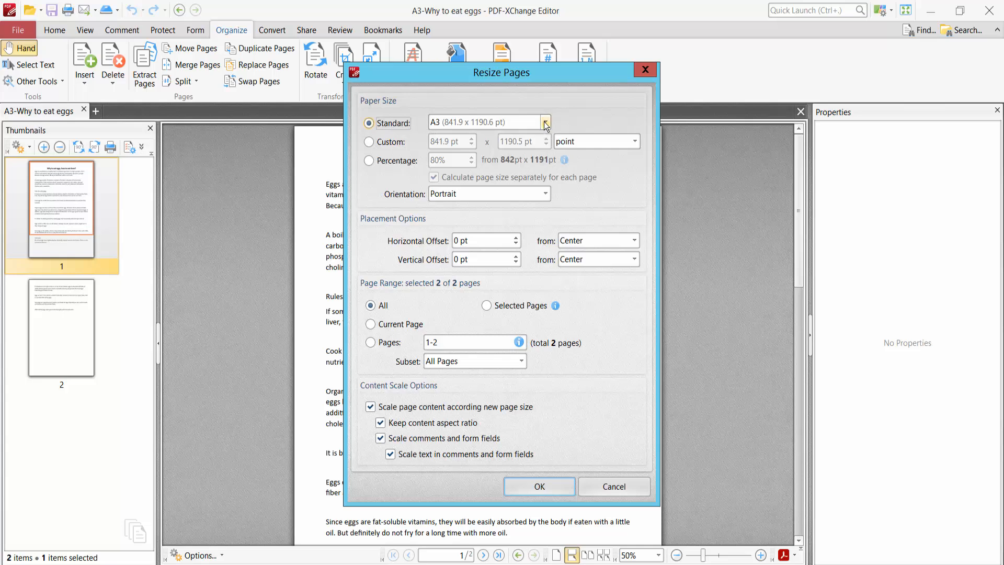
click(545, 122)
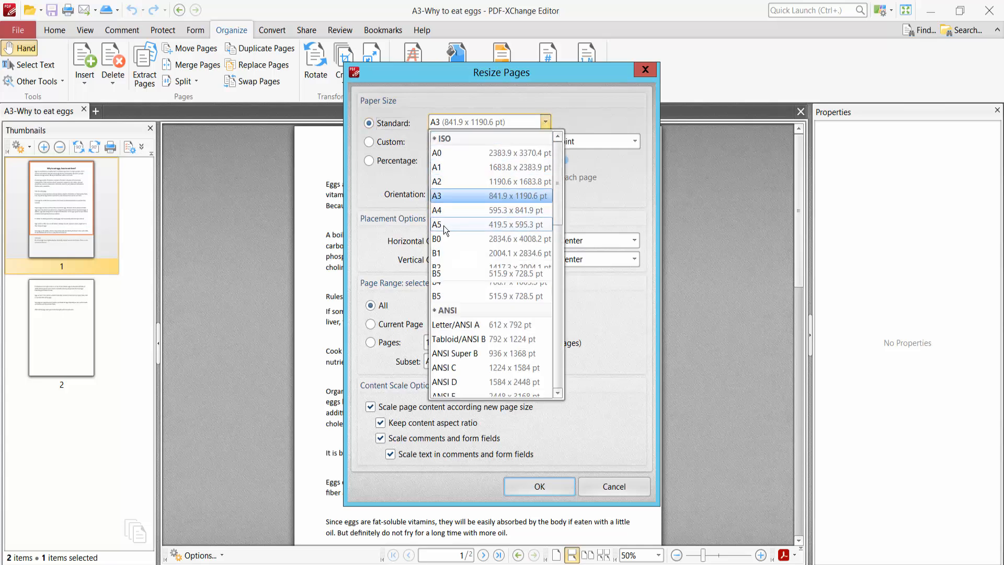
click(451, 210)
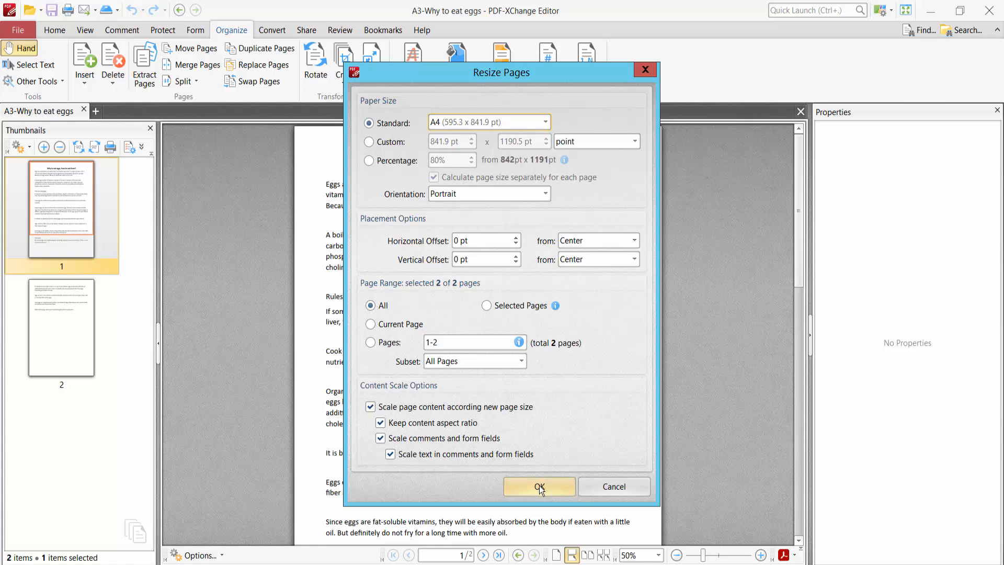
click(540, 487)
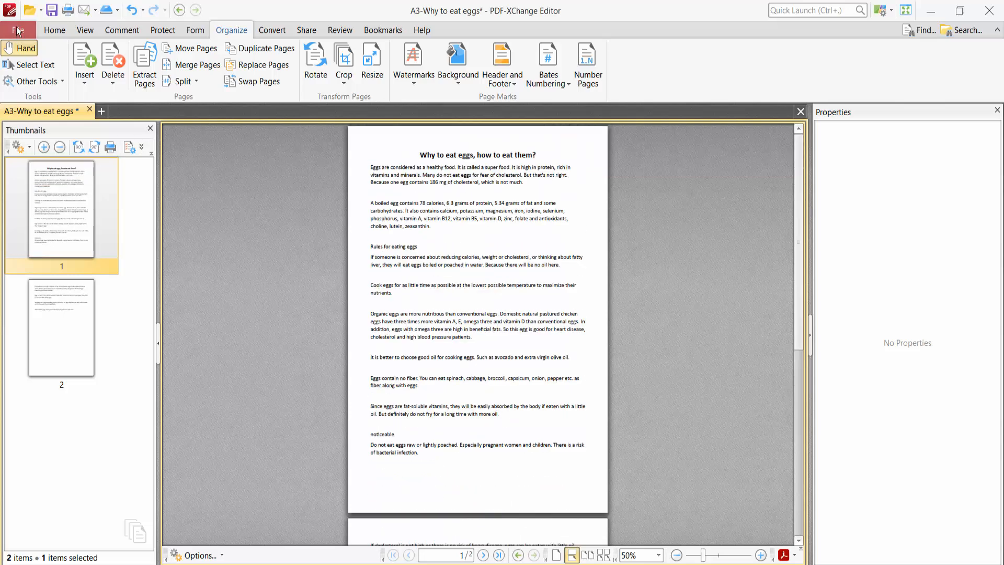
click(20, 29)
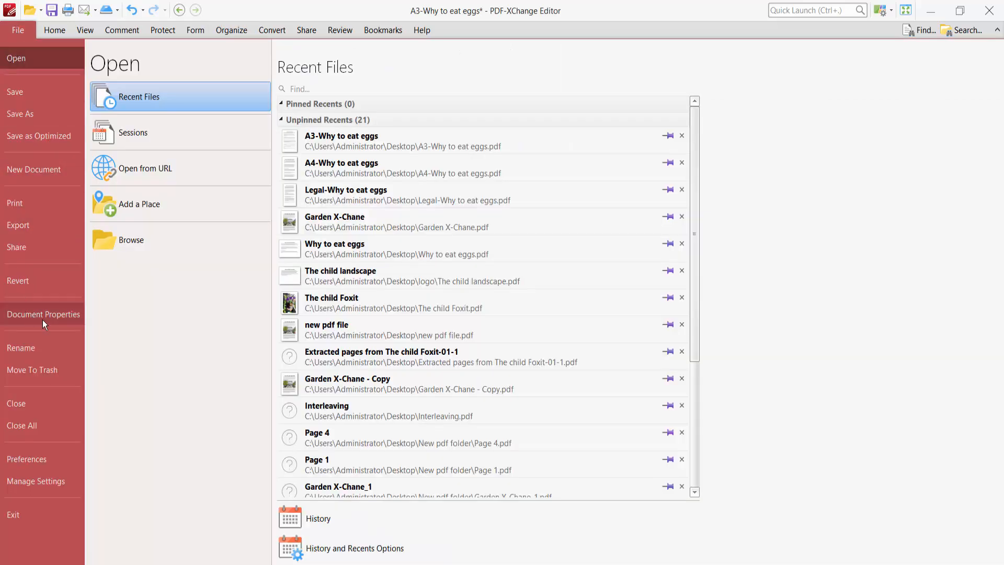
click(43, 314)
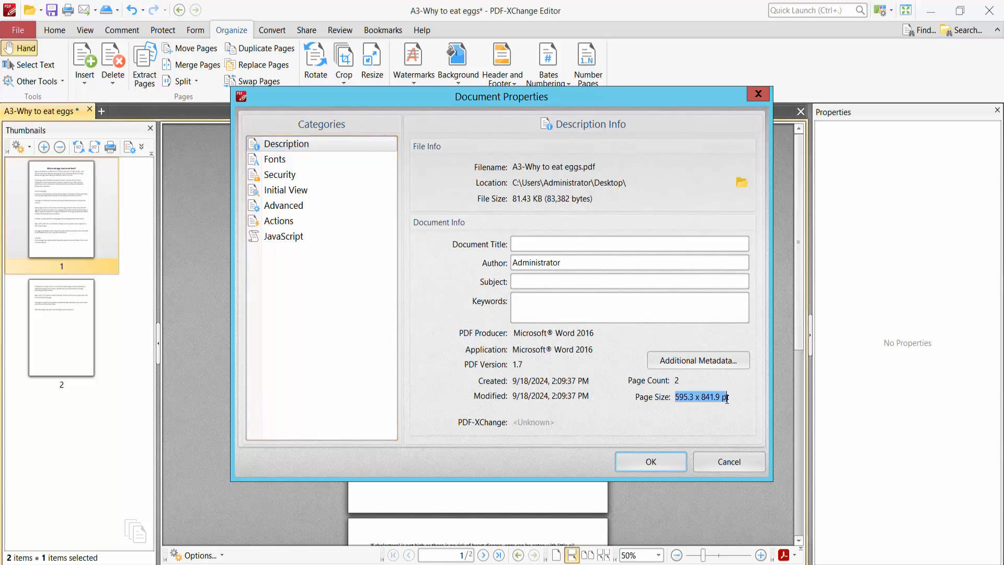
click(729, 462)
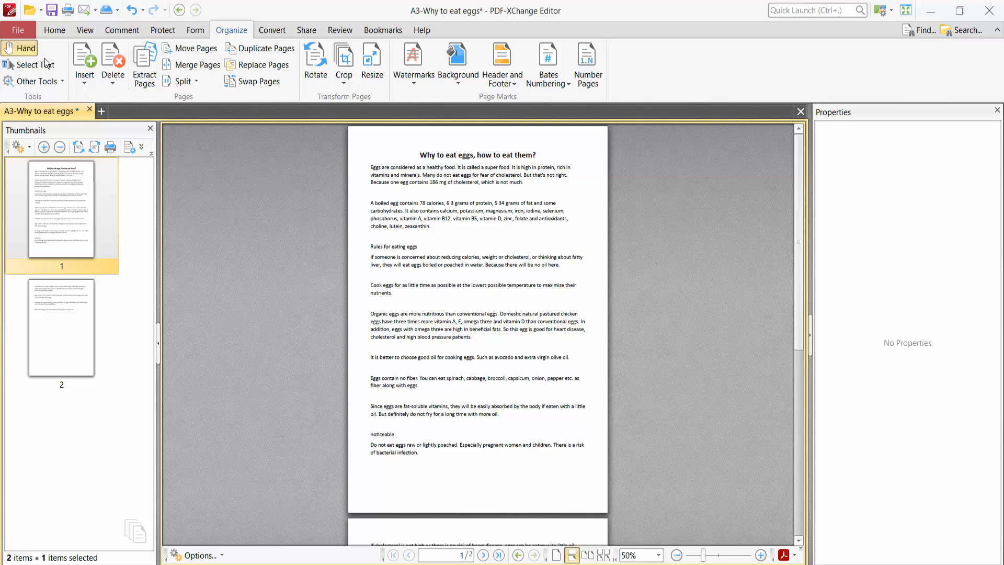
- Try saving the A4-resized egg document through the File menu's Save command
click(20, 30)
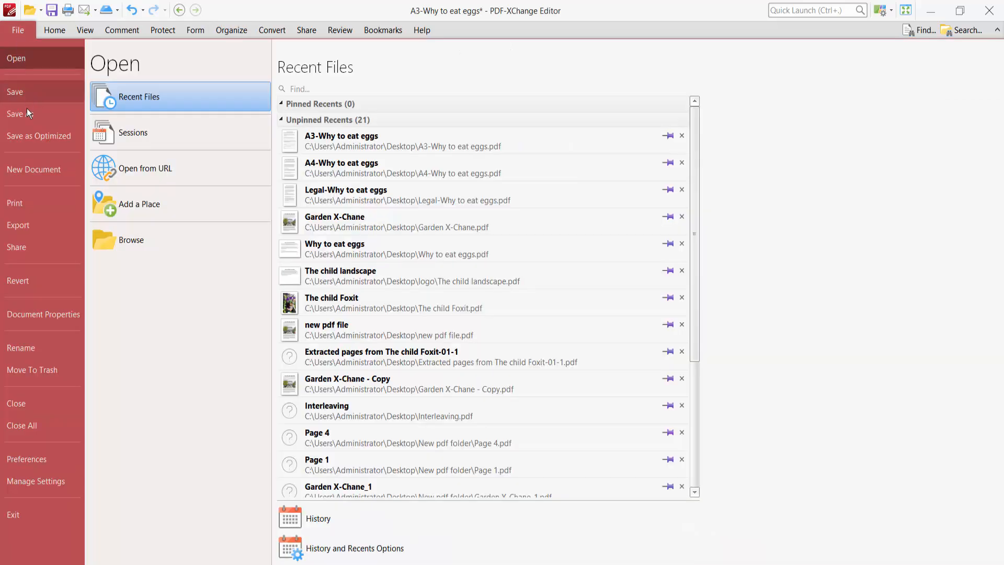
click(52, 29)
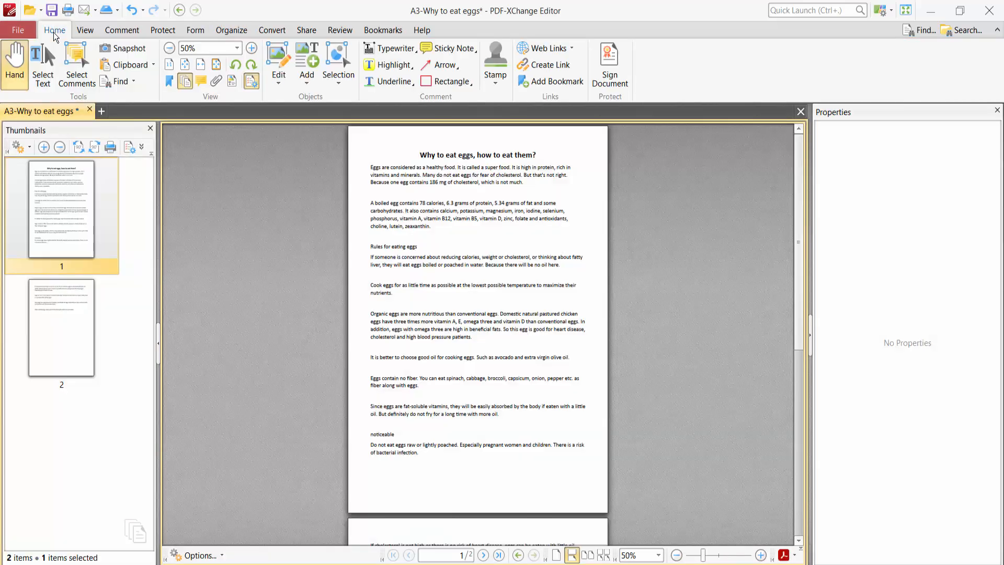
mouse_move(486, 333)
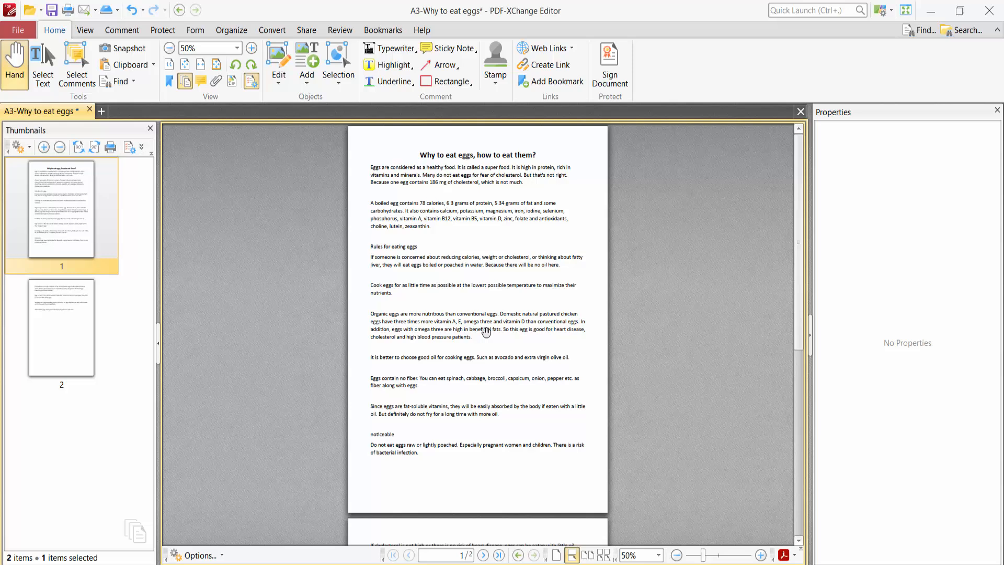